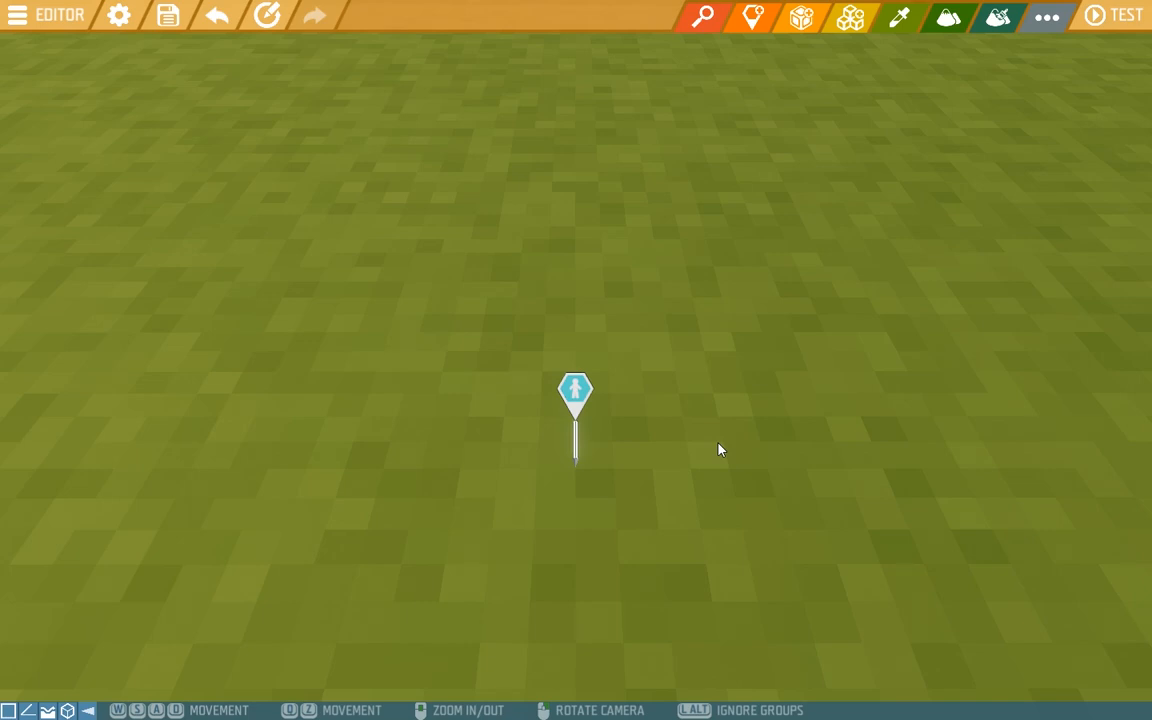
{"action": "mouse_move", "coordinate": [760, 212]}
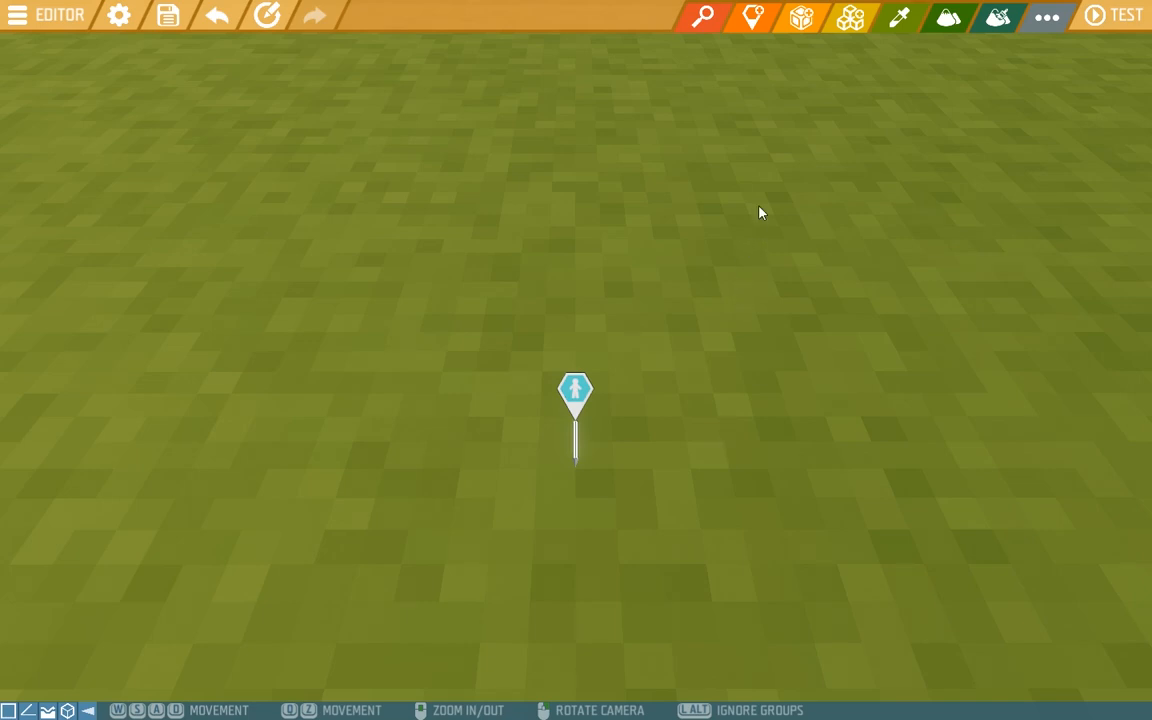
{"action": "mouse_move", "coordinate": [801, 18]}
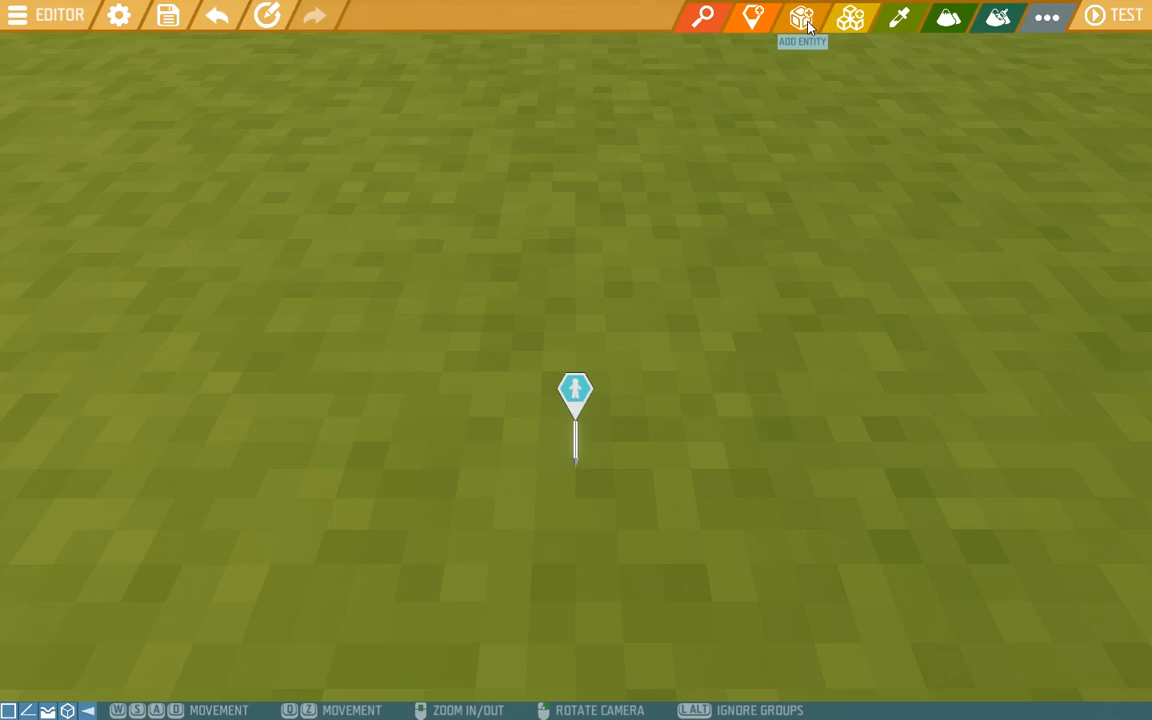
Step: Search the Add Entity catalogue for 'stone block' and scroll through the results
{"action": "left_click", "coordinate": [802, 17]}
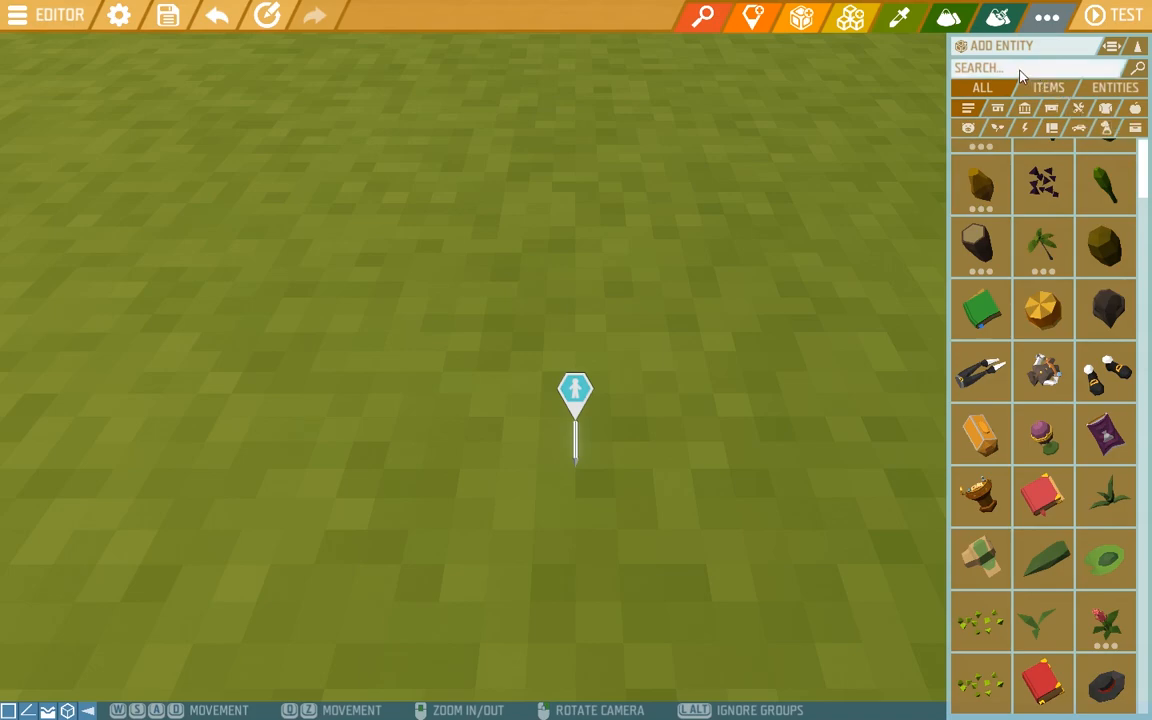
{"action": "type", "text": "STONE BLOCK"}
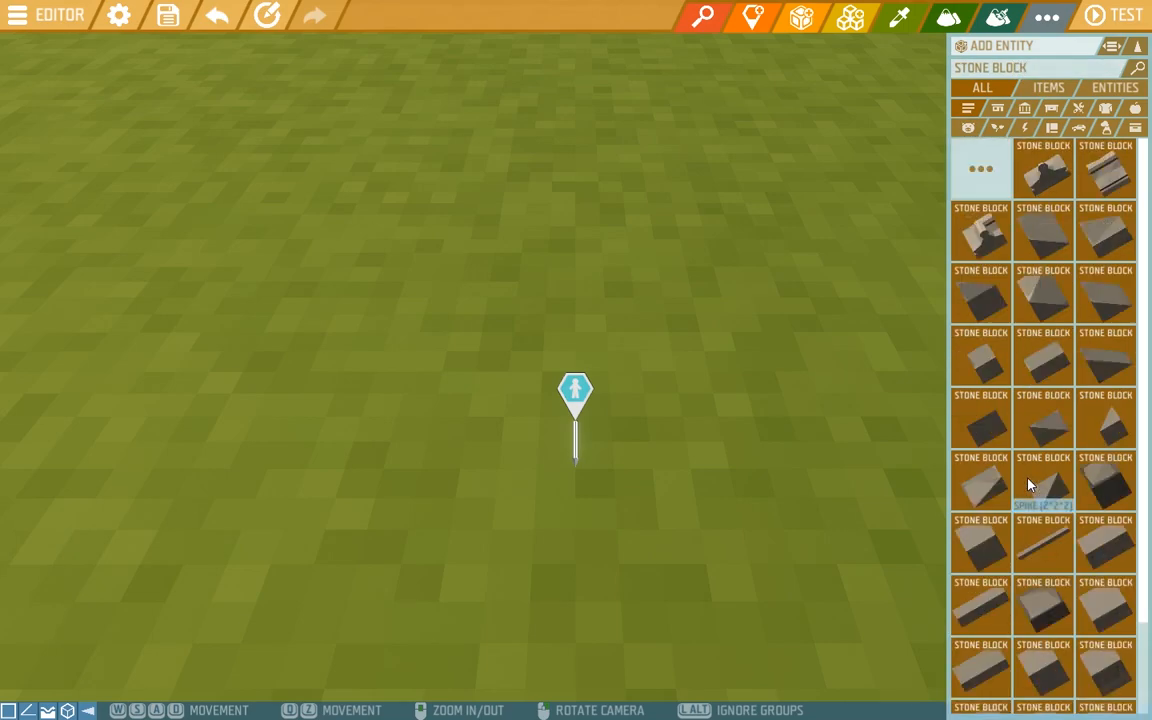
{"action": "mouse_move", "coordinate": [995, 489]}
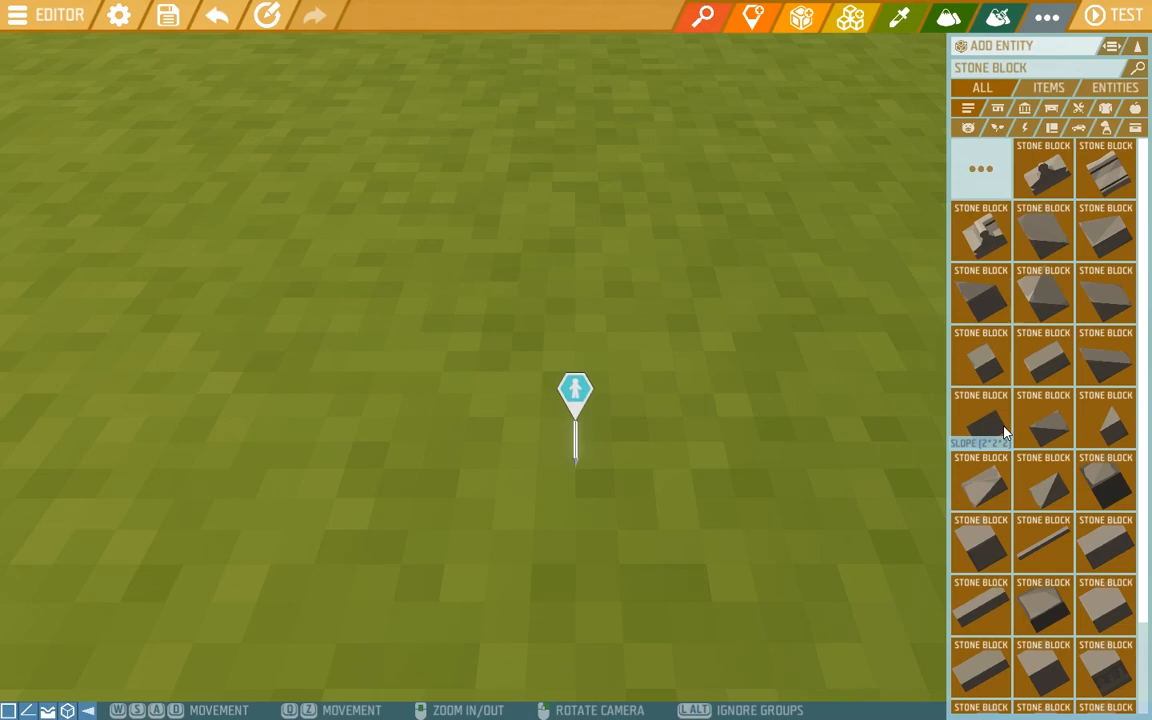
{"action": "scroll", "scroll_direction": "down", "scroll_amount": 3}
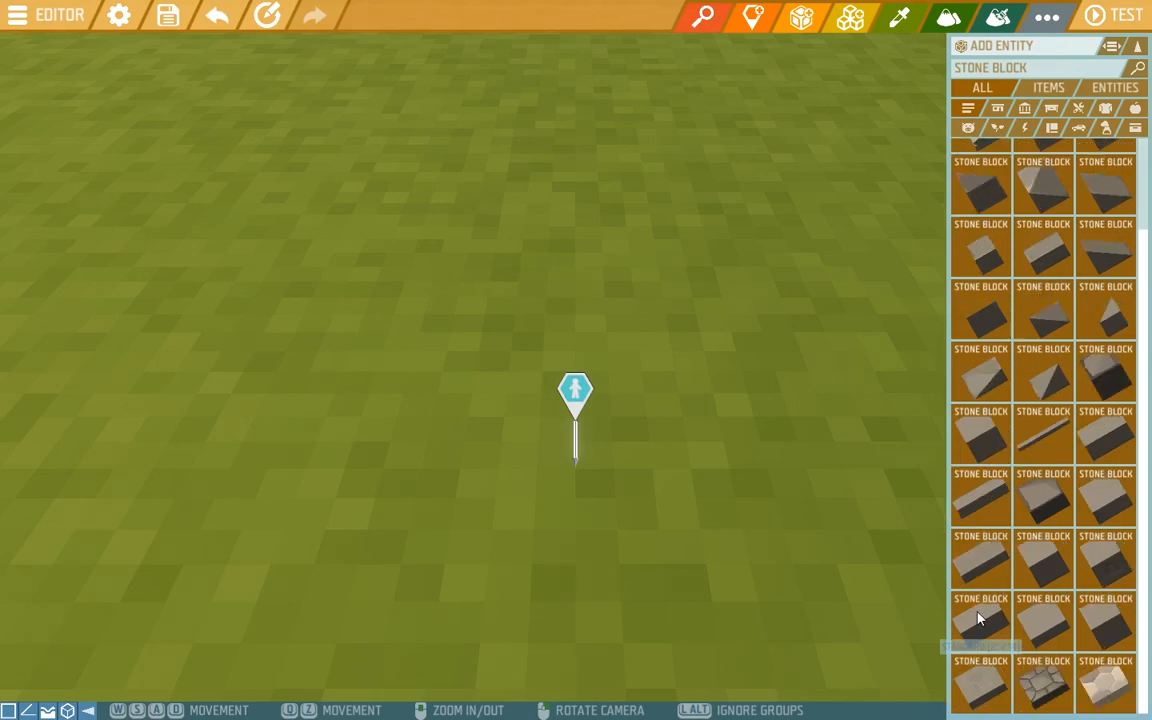
Step: Pick the cube Stone Block piece for placing the eight-block row
{"action": "left_click", "coordinate": [980, 620]}
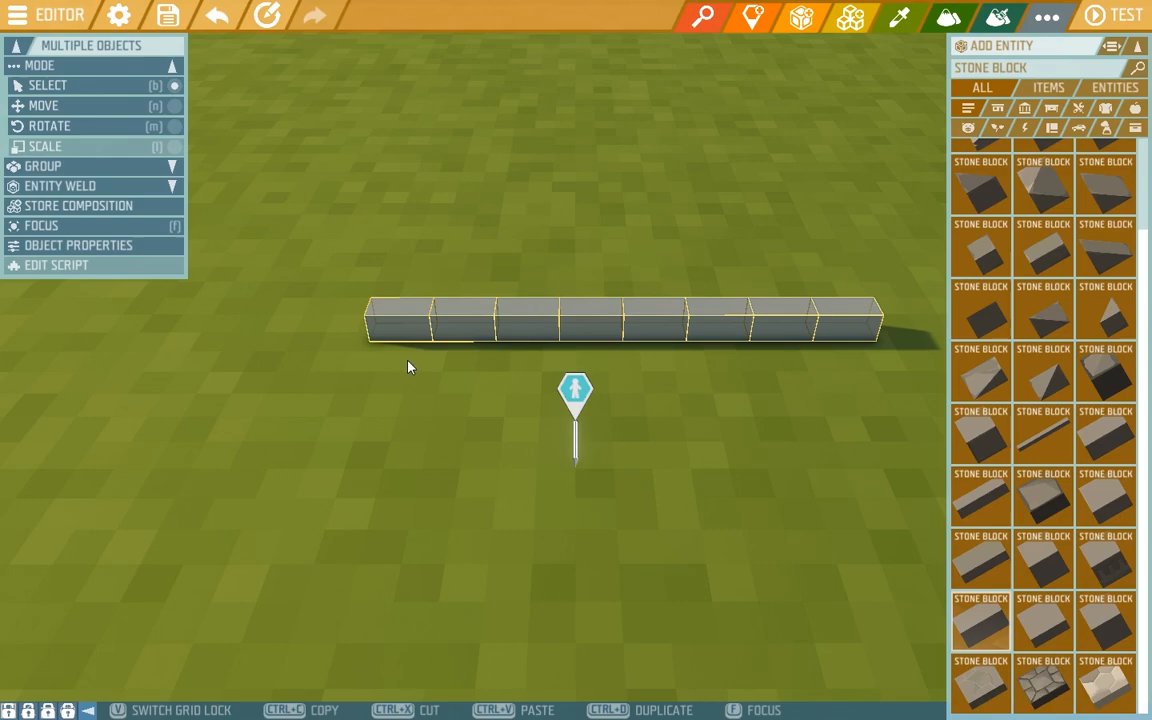
{"action": "mouse_move", "coordinate": [463, 351]}
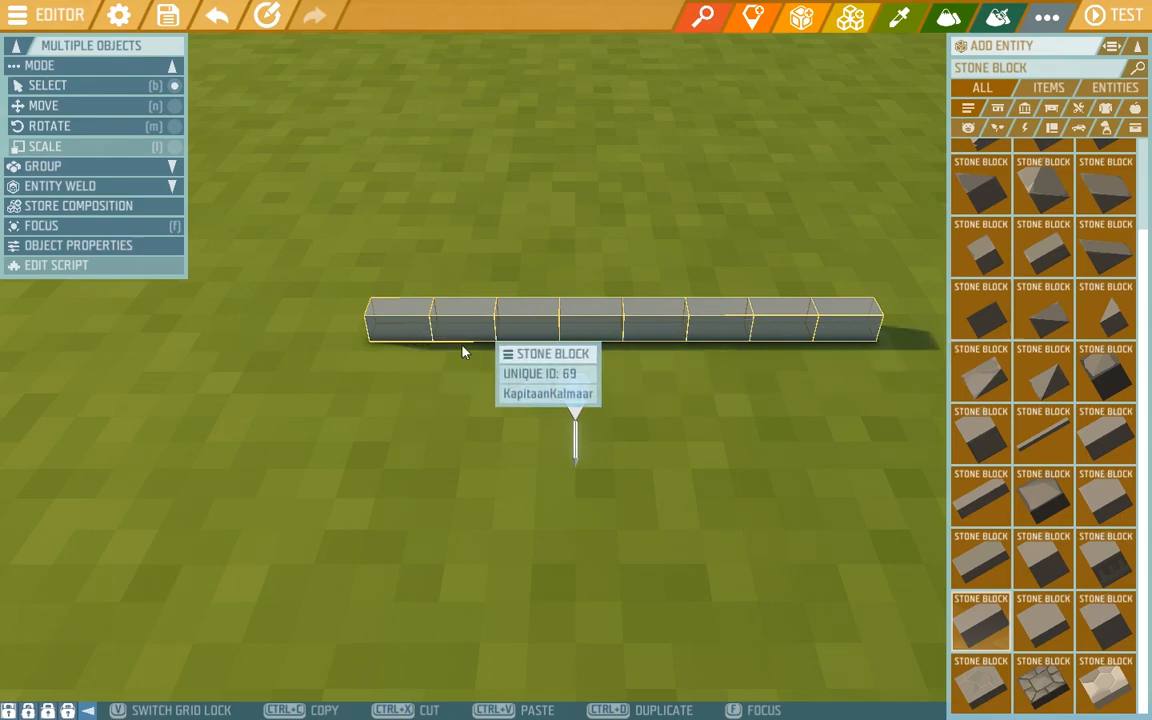
{"action": "mouse_move", "coordinate": [408, 345]}
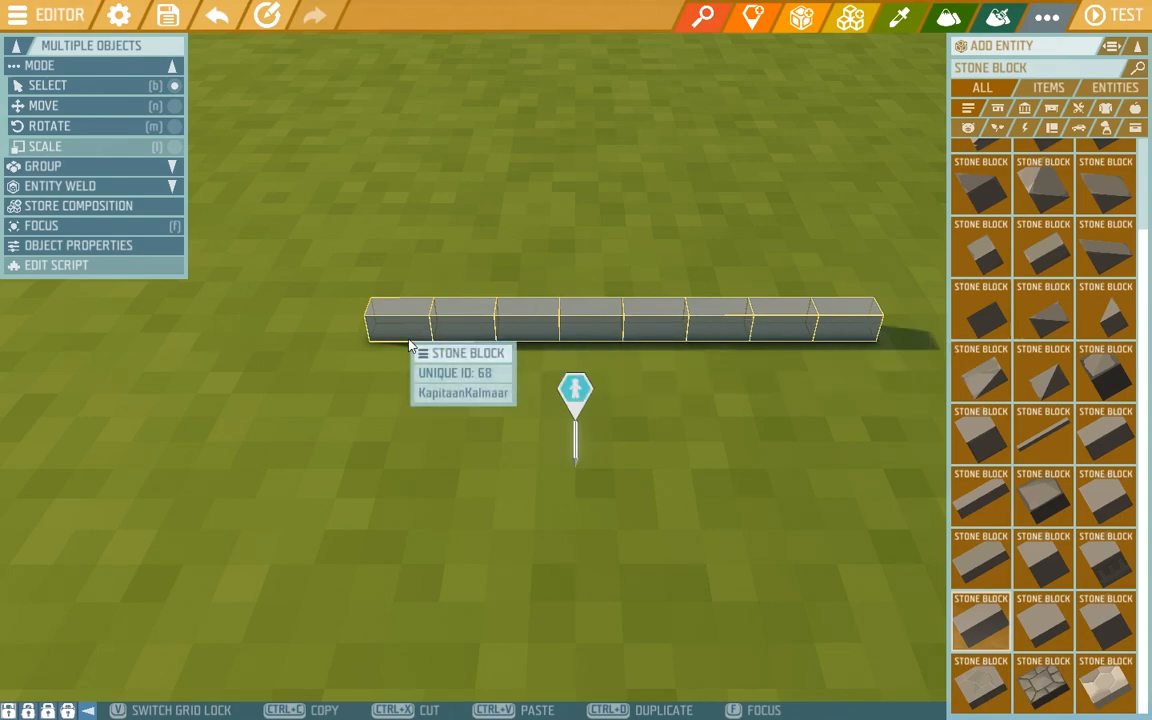
{"action": "mouse_move", "coordinate": [406, 334]}
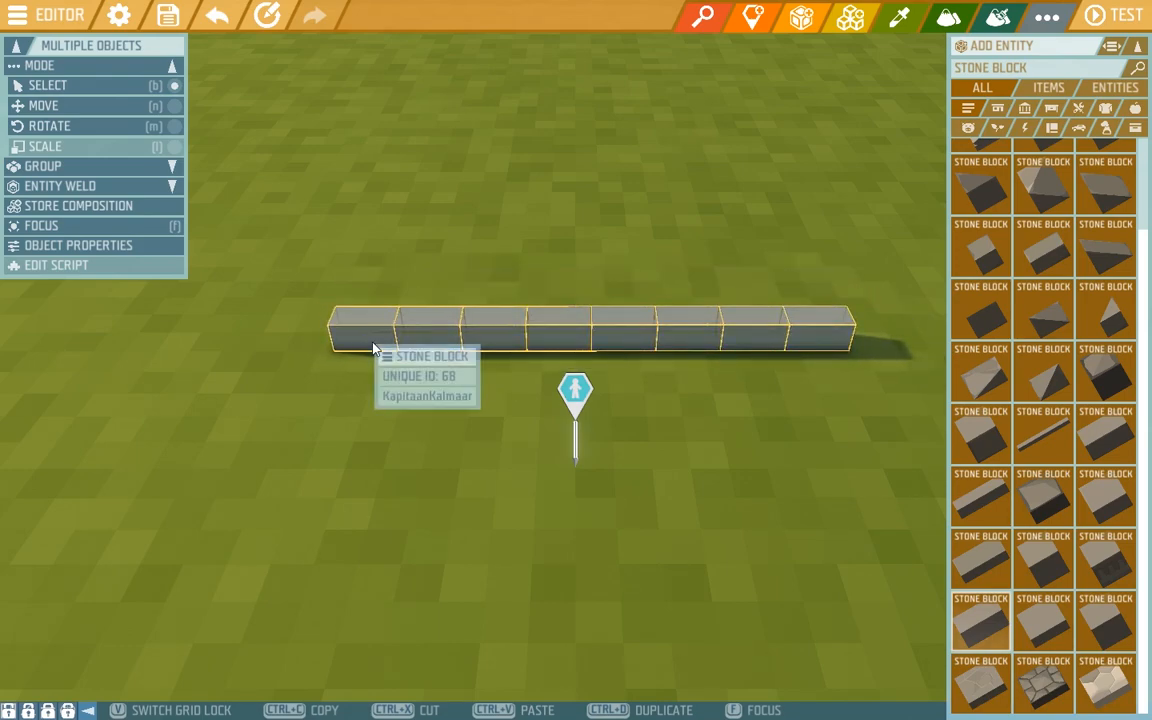
{"action": "mouse_move", "coordinate": [330, 170]}
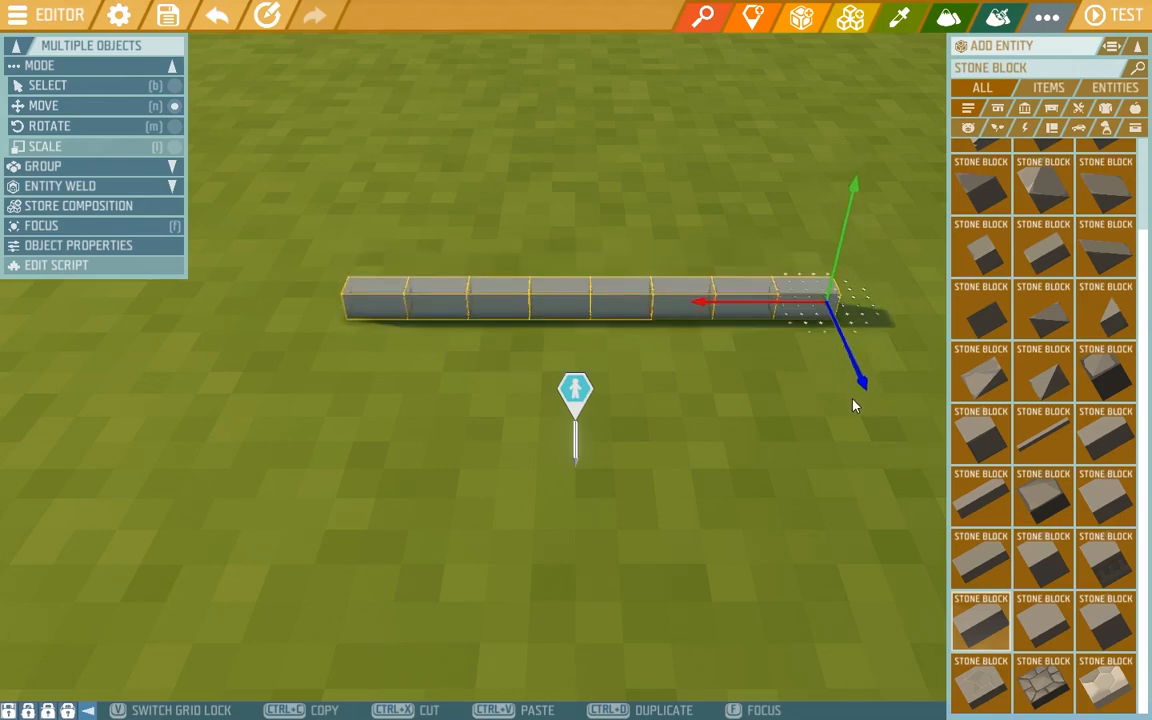
Step: Toggle between Rotate and Move modes to reposition the eight-block row
{"action": "left_click", "coordinate": [50, 125]}
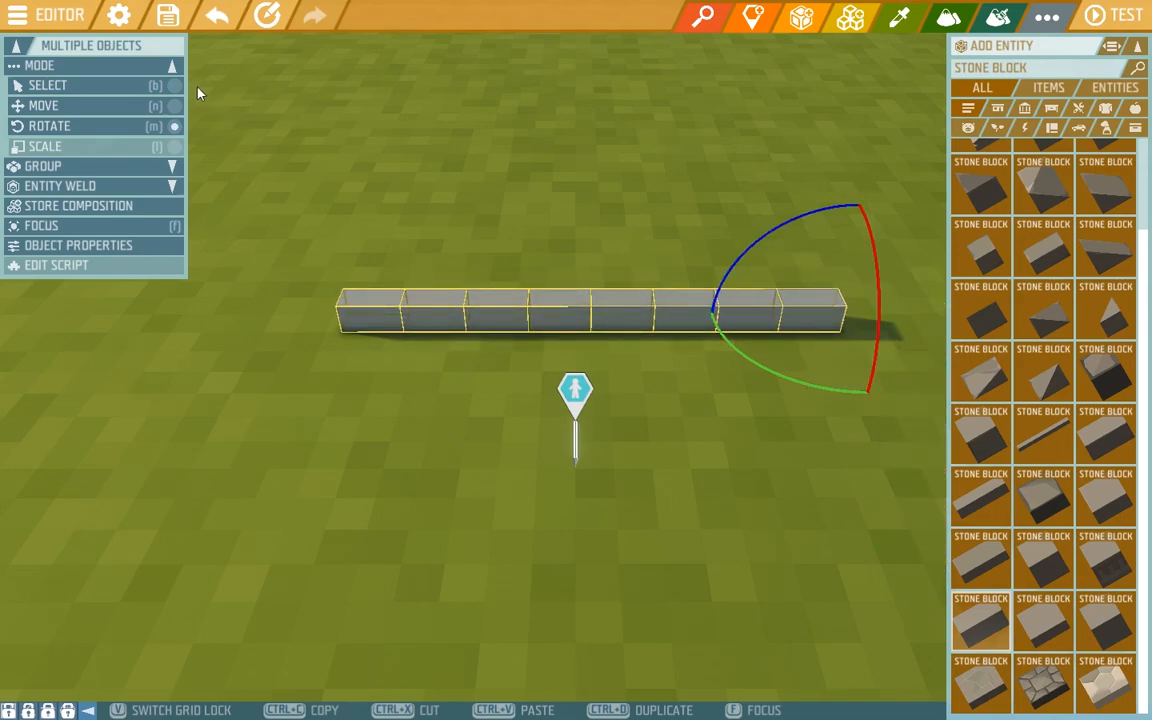
{"action": "left_click", "coordinate": [43, 105]}
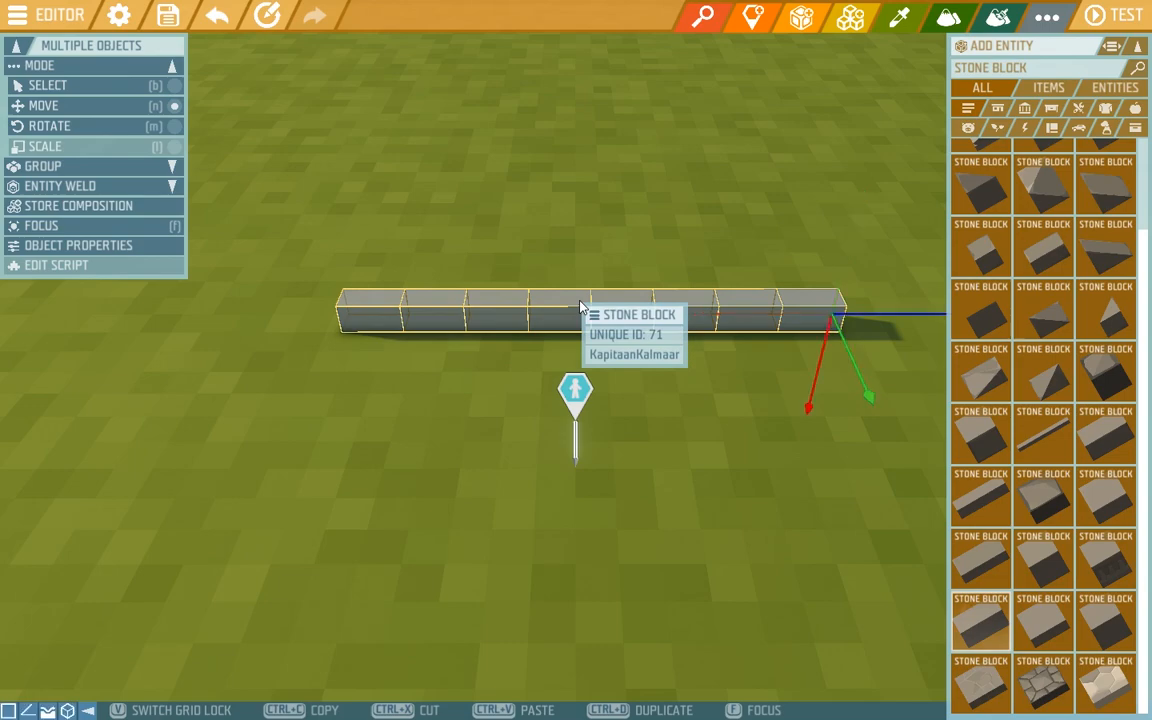
{"action": "mouse_move", "coordinate": [45, 695]}
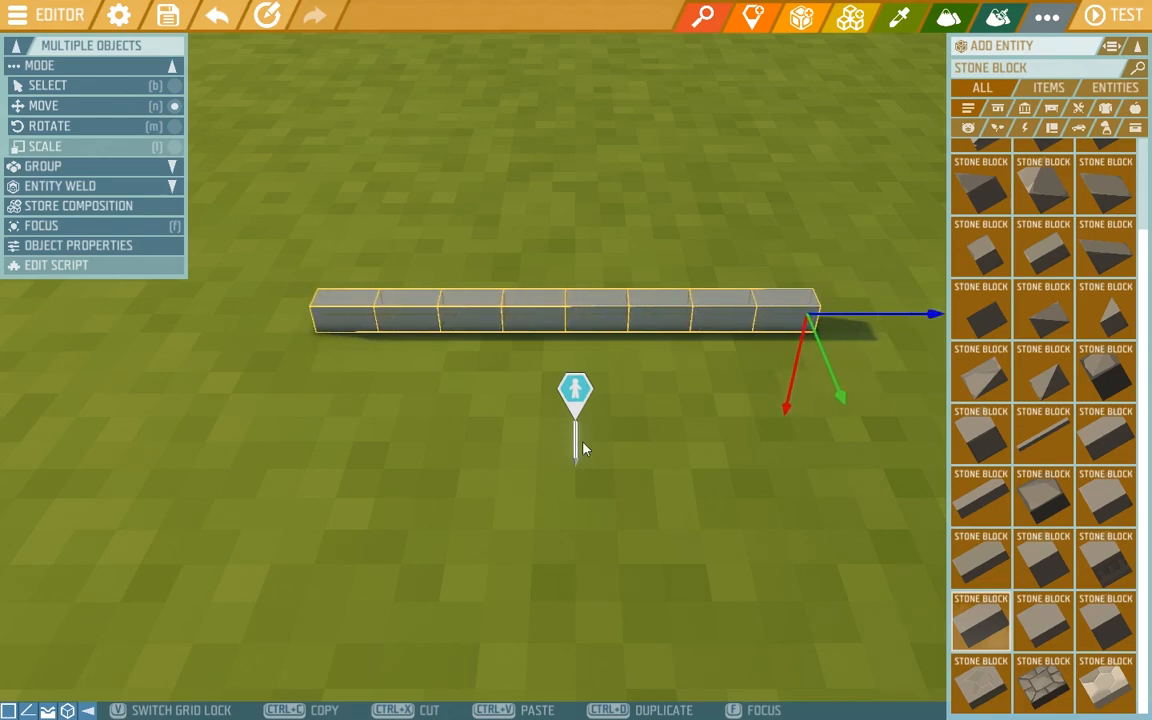
{"action": "mouse_move", "coordinate": [771, 491]}
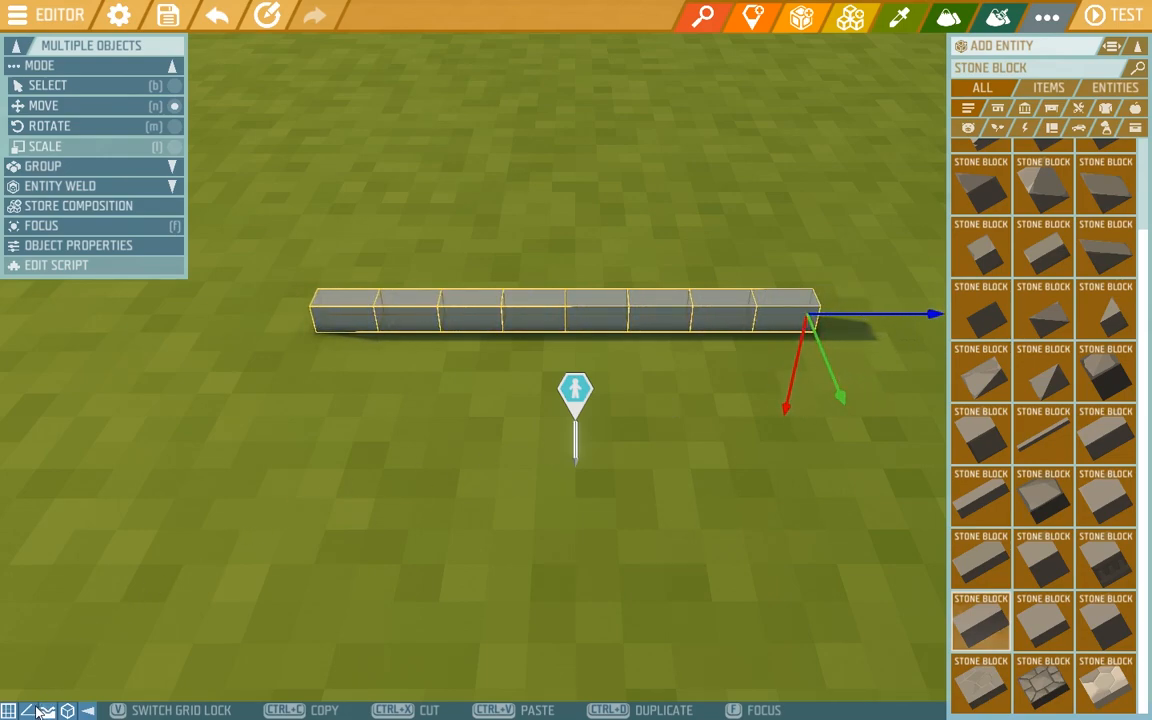
{"action": "left_click", "coordinate": [49, 125]}
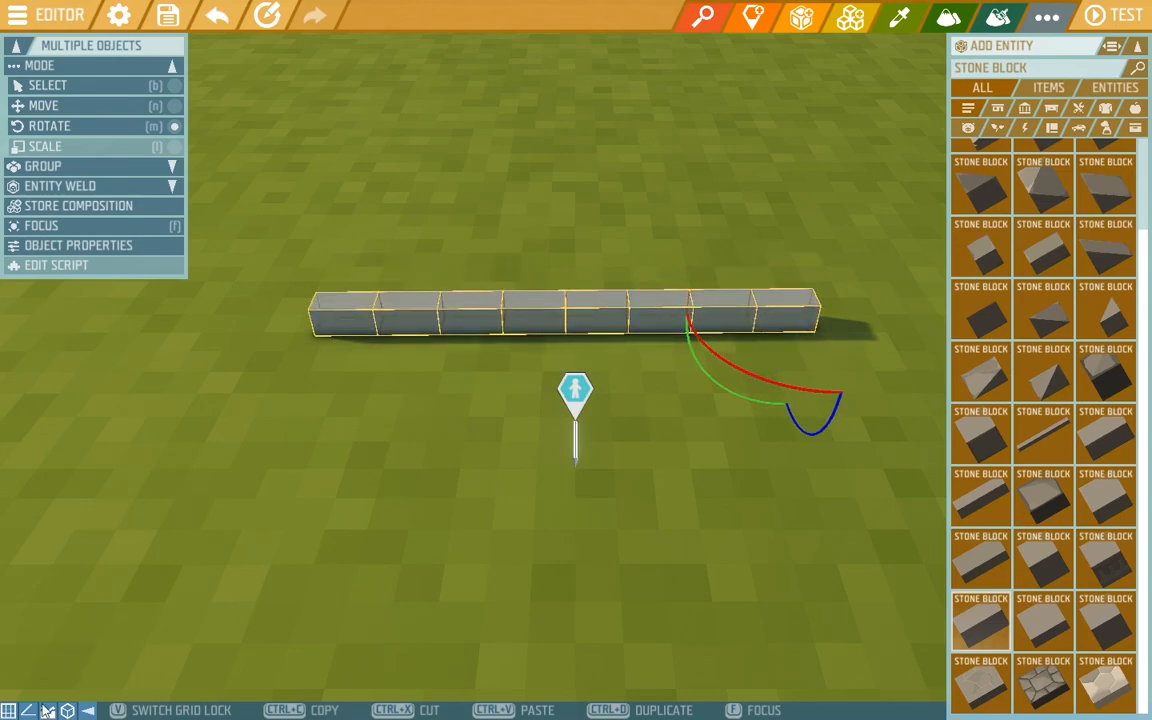
{"action": "mouse_move", "coordinate": [40, 708]}
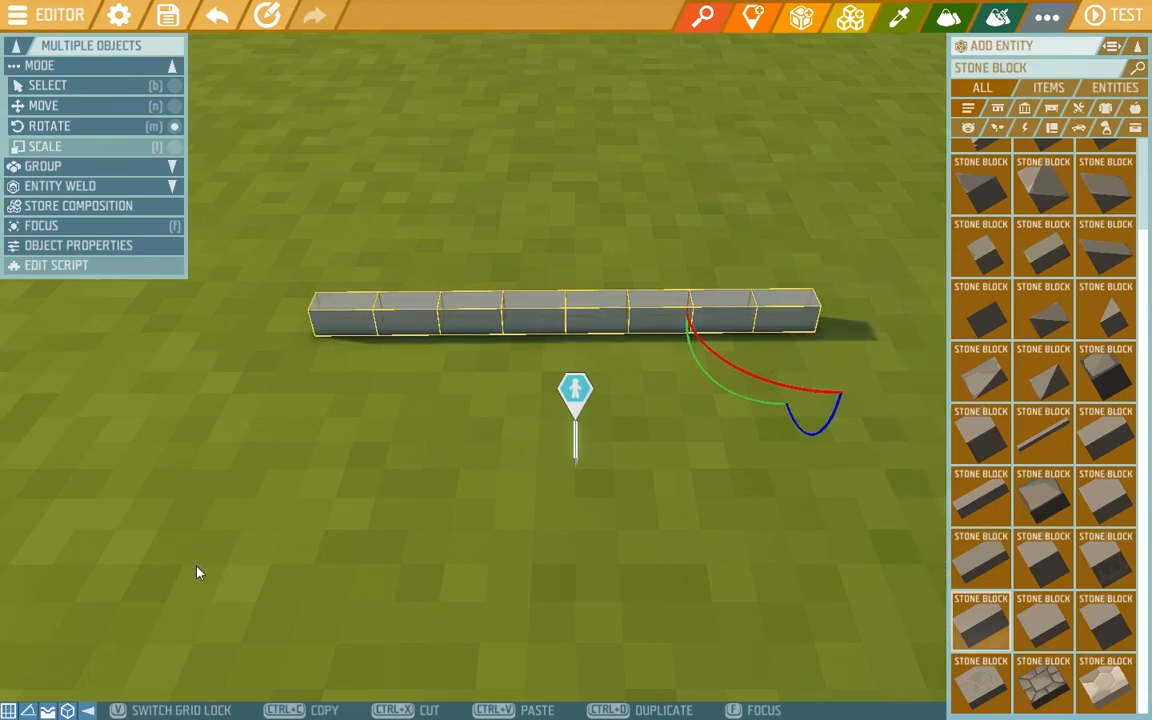
{"action": "mouse_move", "coordinate": [230, 547]}
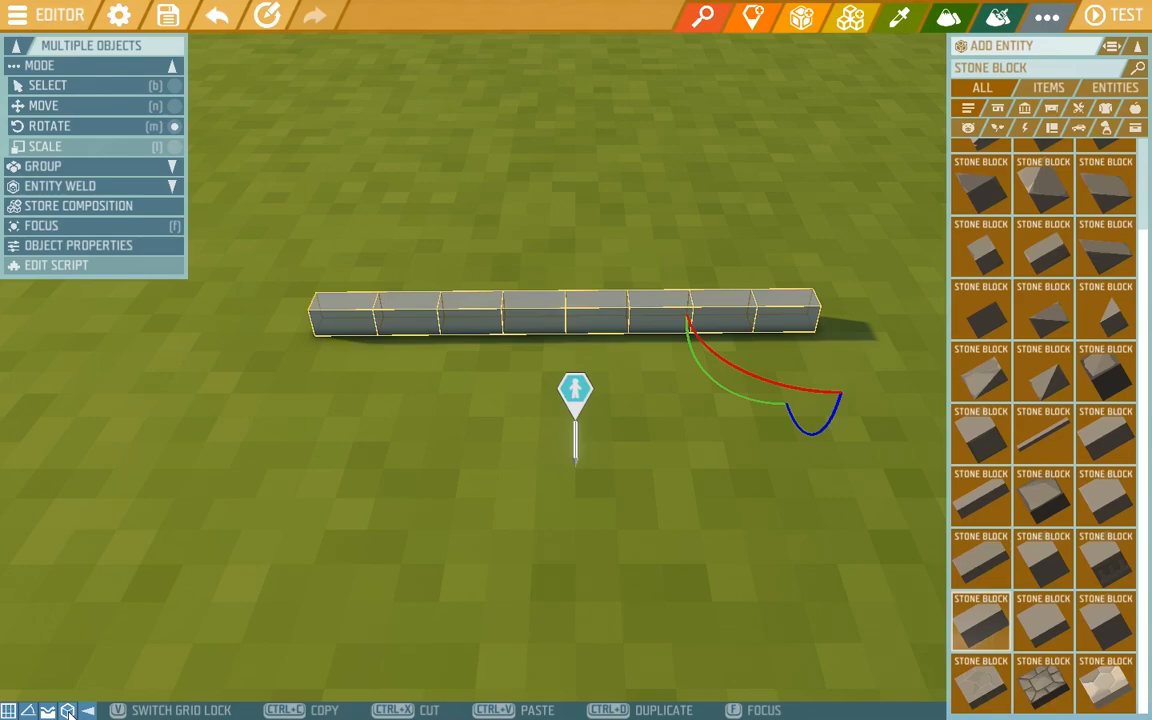
{"action": "mouse_move", "coordinate": [399, 350]}
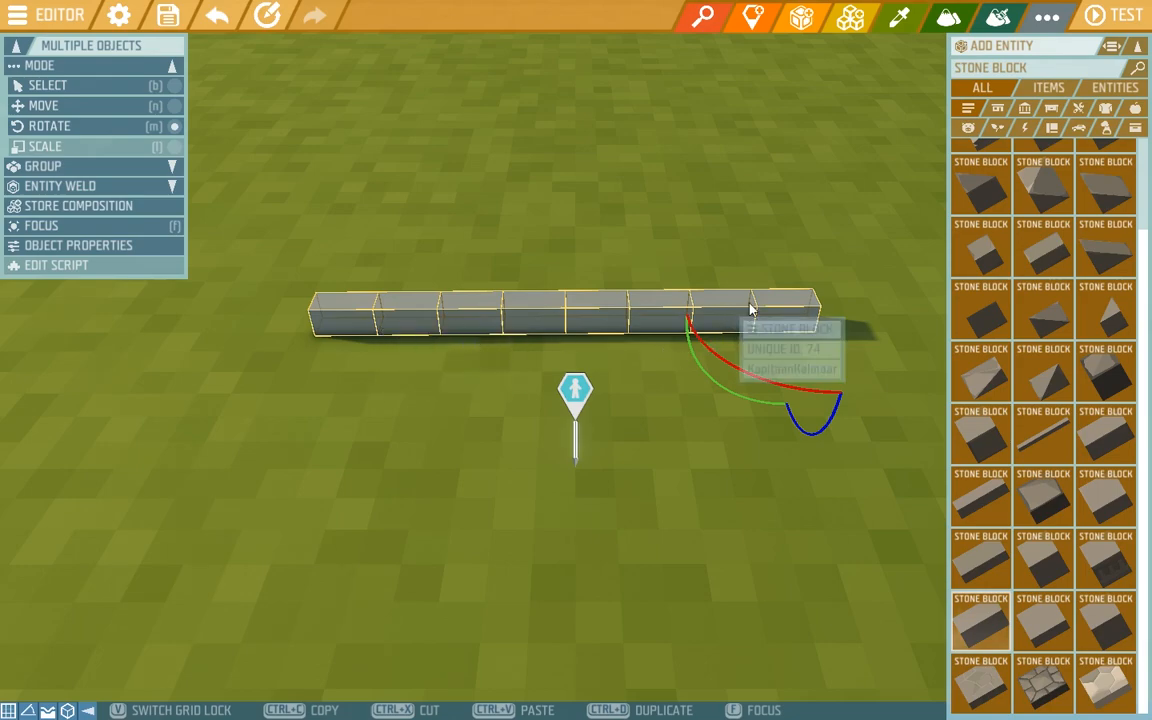
{"action": "mouse_move", "coordinate": [510, 338]}
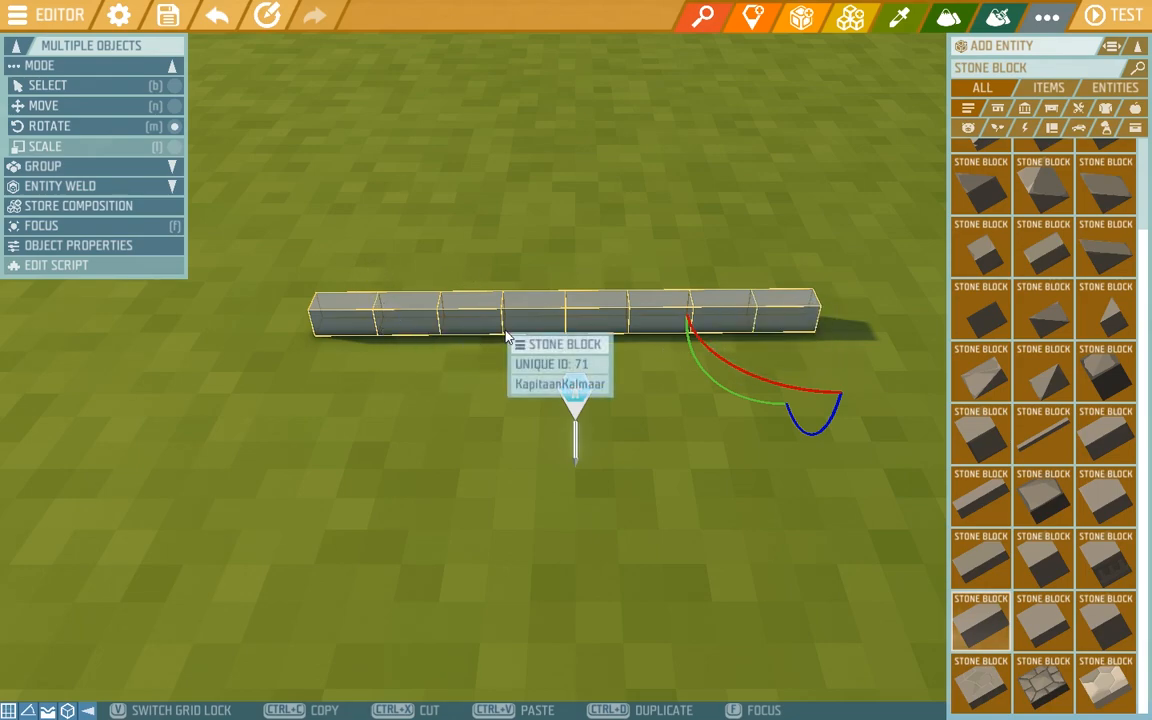
{"action": "mouse_move", "coordinate": [695, 278]}
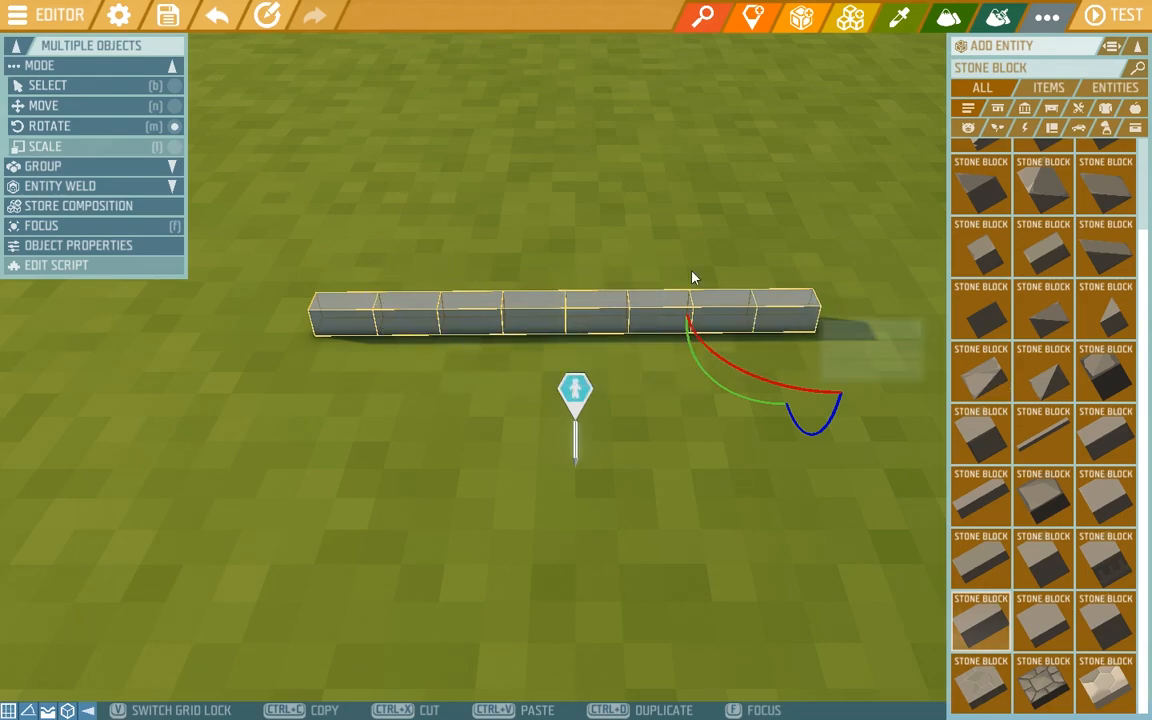
{"action": "mouse_move", "coordinate": [621, 266]}
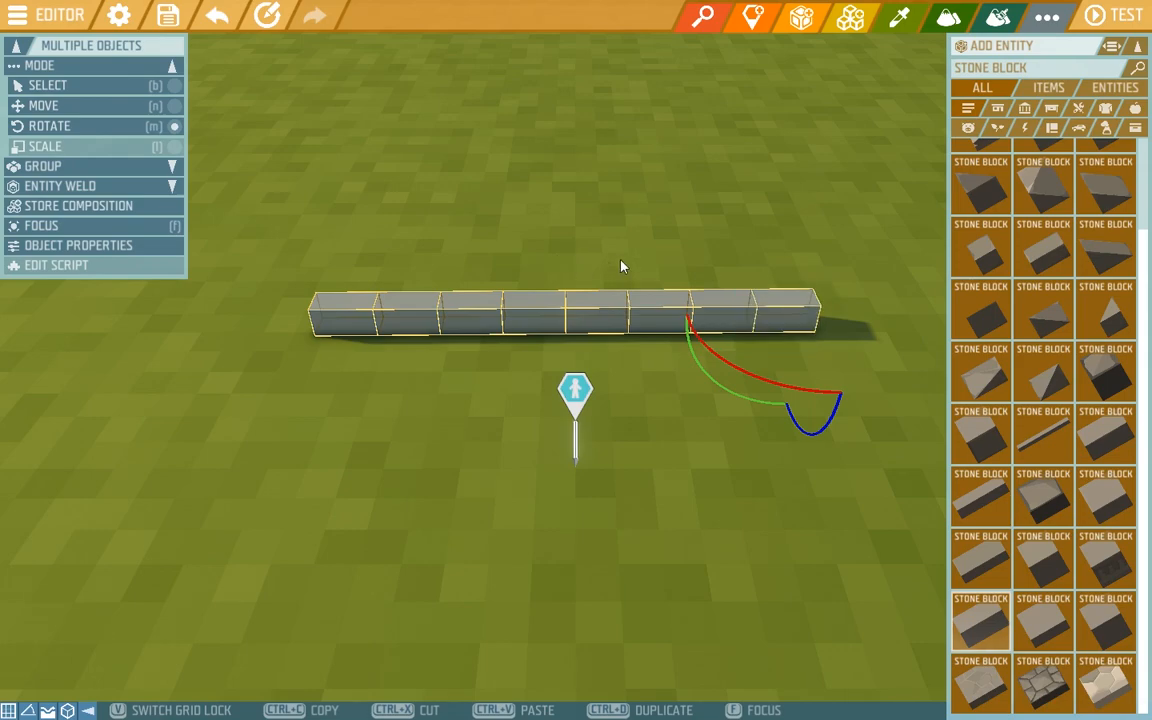
Step: Raise a copied row of eight blocks onto the base row as a second layer
{"action": "left_click", "coordinate": [43, 105]}
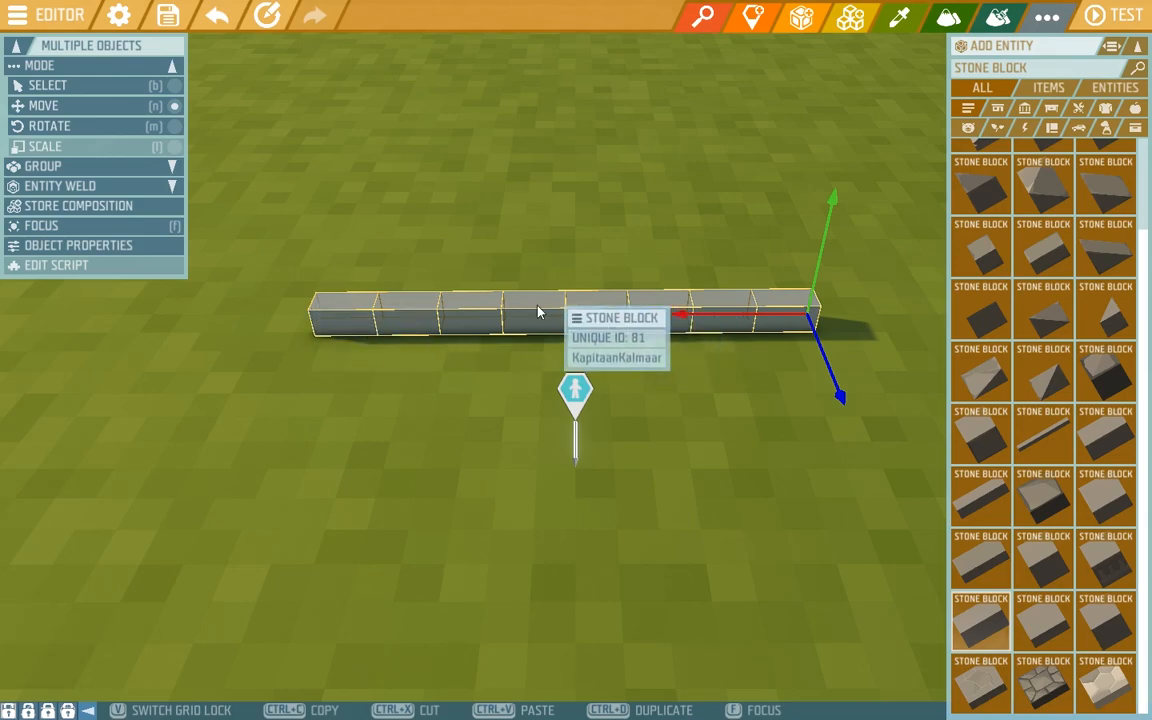
{"action": "mouse_move", "coordinate": [835, 208]}
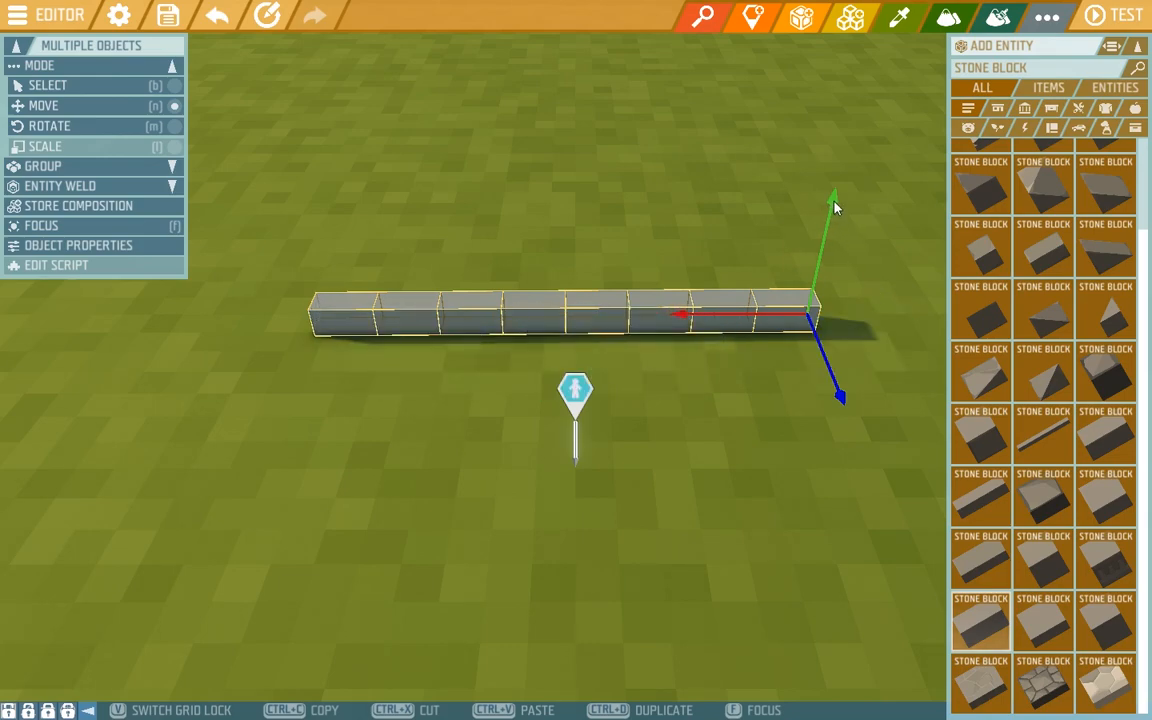
{"action": "left_click_drag", "start_coordinate": [835, 200], "coordinate": [842, 173]}
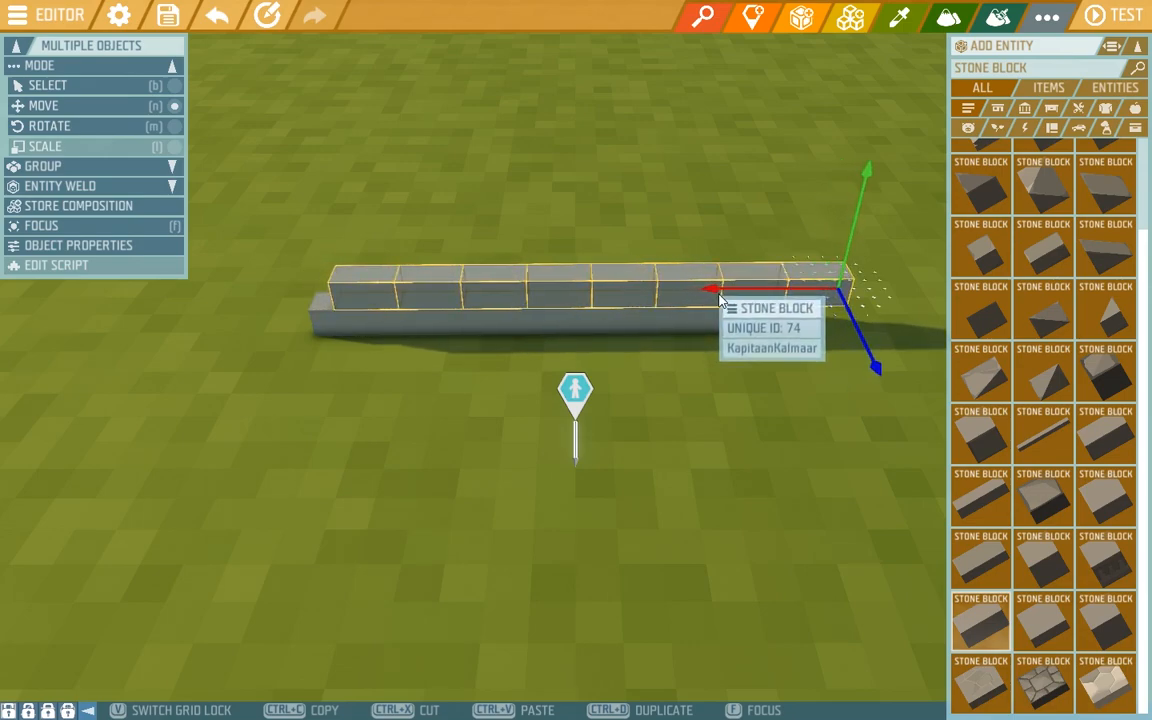
{"action": "mouse_move", "coordinate": [680, 326]}
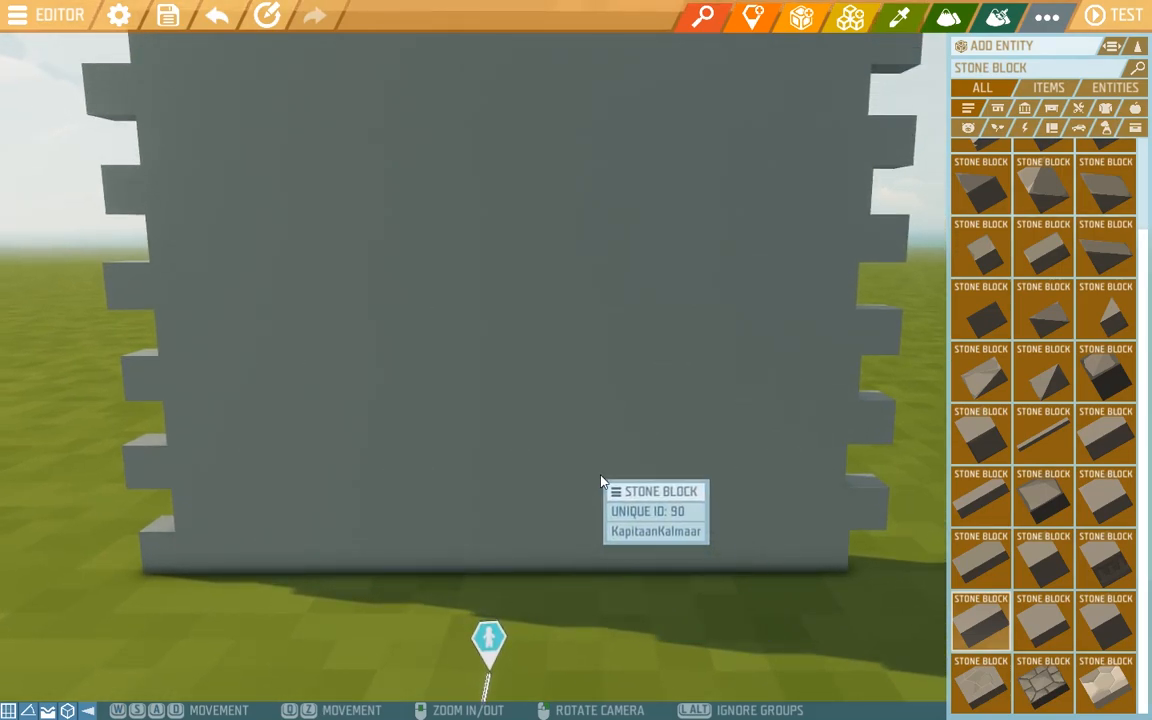
{"action": "mouse_move", "coordinate": [820, 420]}
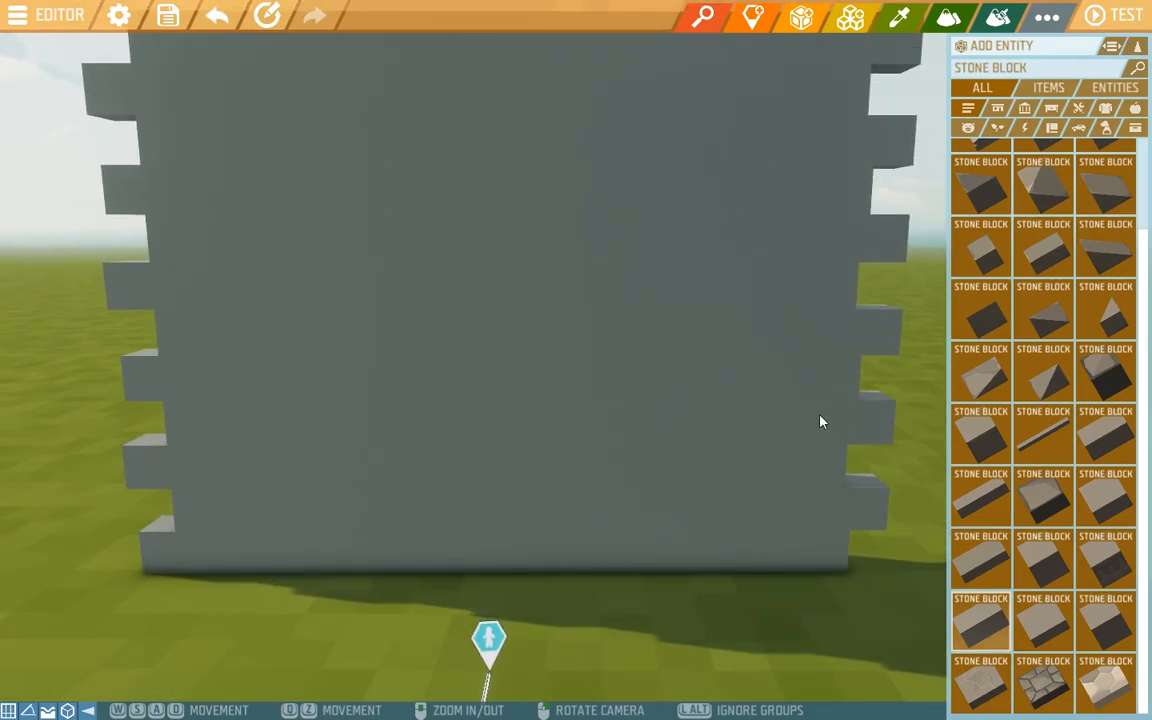
Step: Select the upper wall section and pick the patterned Stone Block to place
{"action": "left_click", "coordinate": [810, 385]}
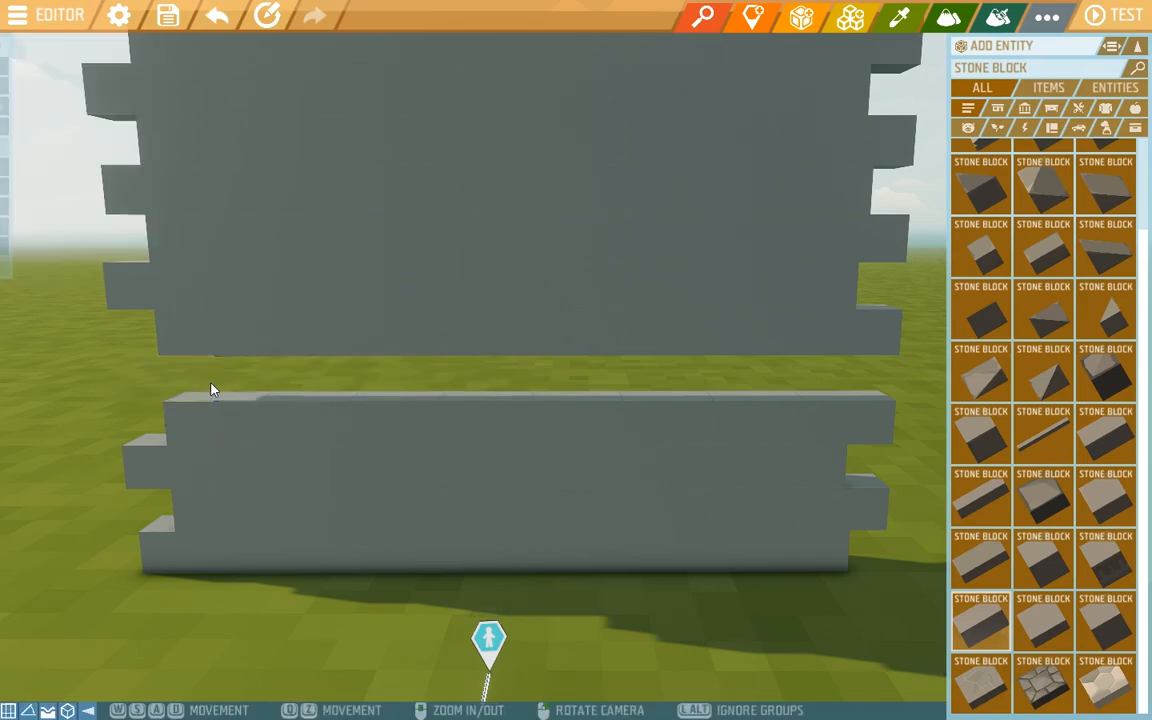
{"action": "mouse_move", "coordinate": [1045, 505]}
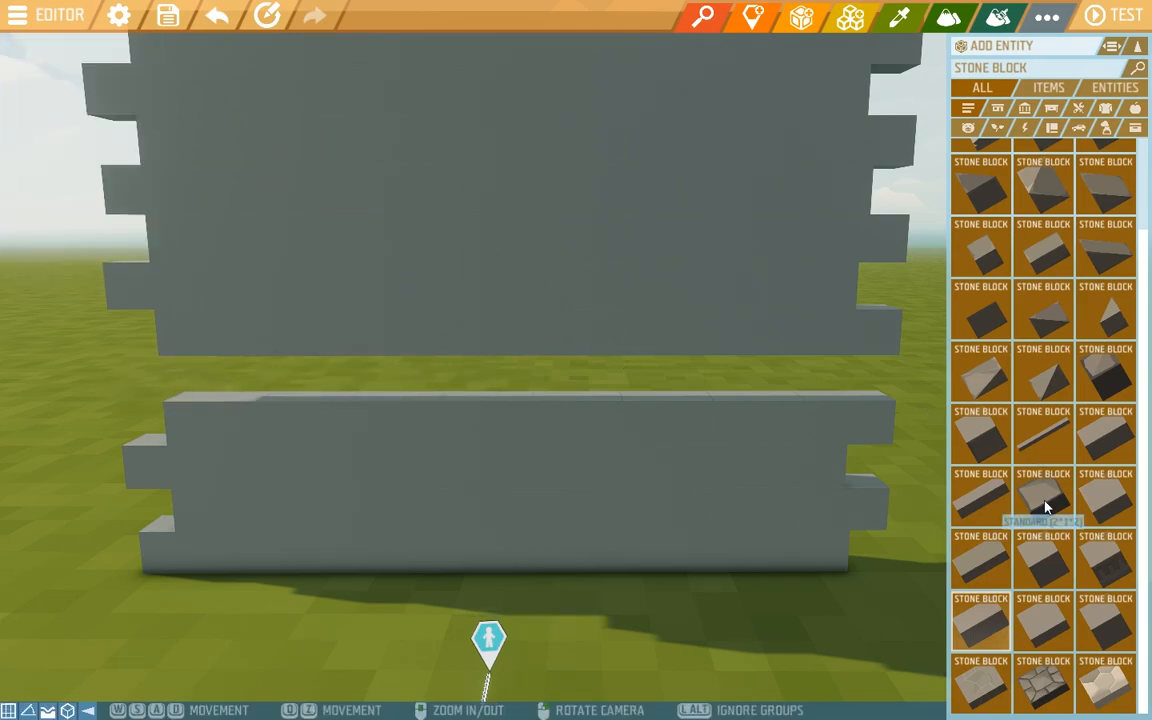
{"action": "left_click", "coordinate": [1043, 497]}
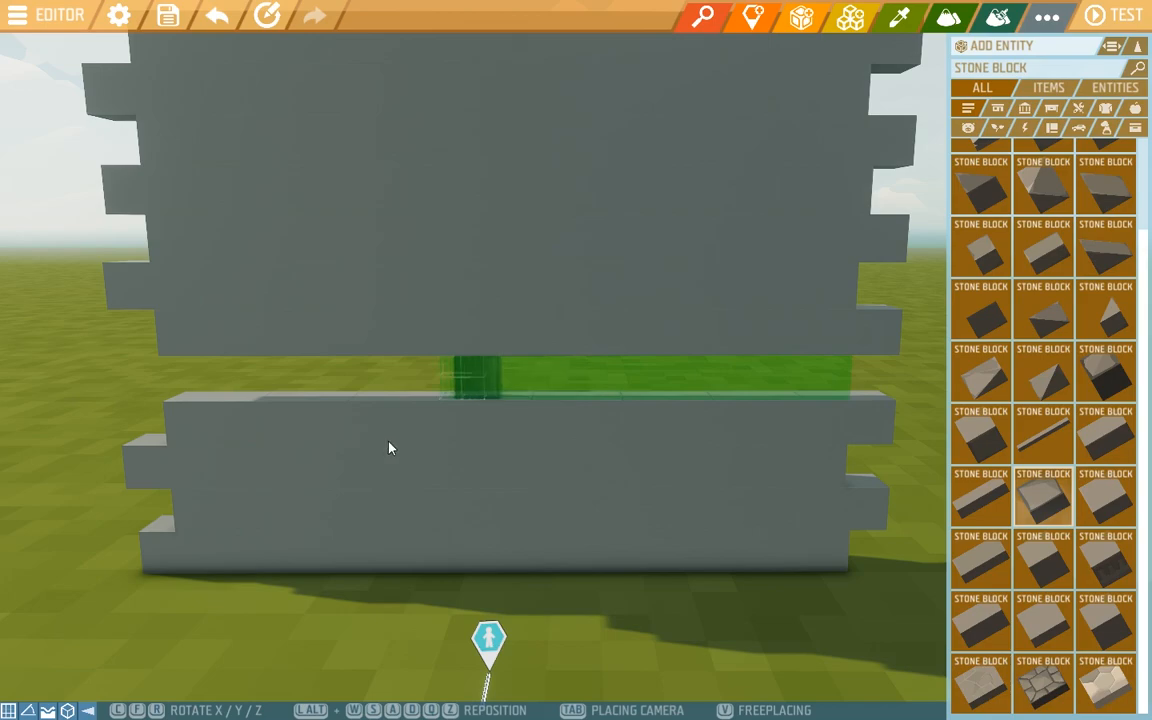
{"action": "mouse_move", "coordinate": [173, 410]}
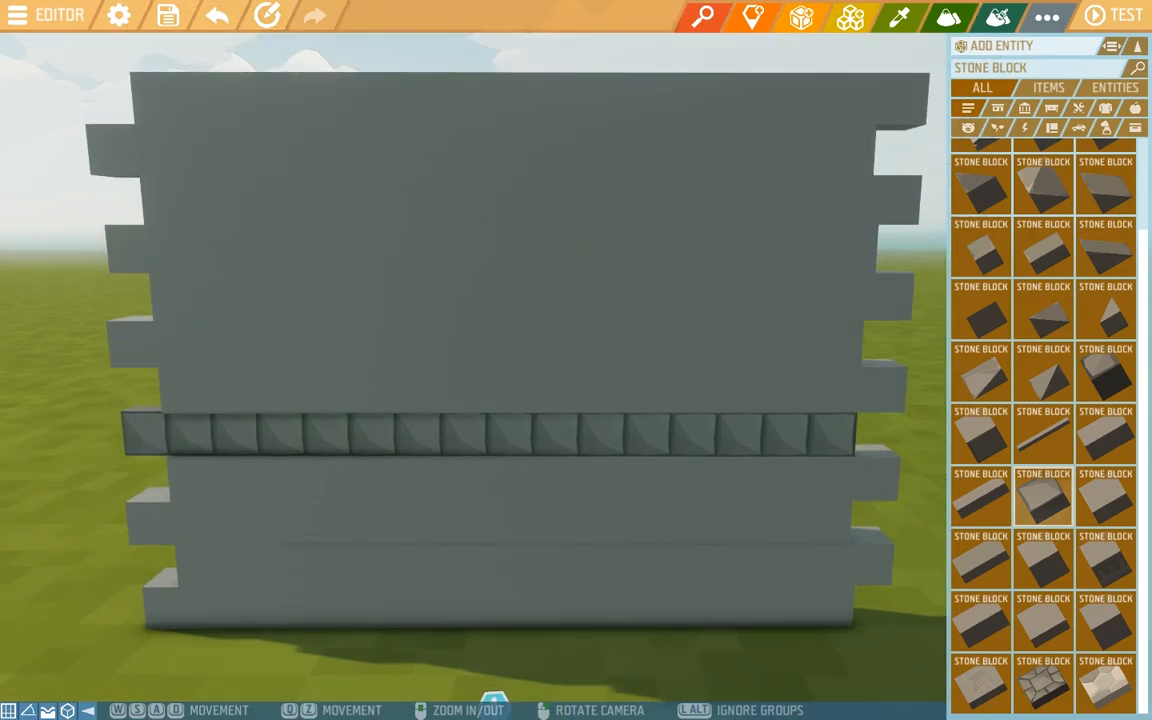
{"action": "mouse_move", "coordinate": [230, 328]}
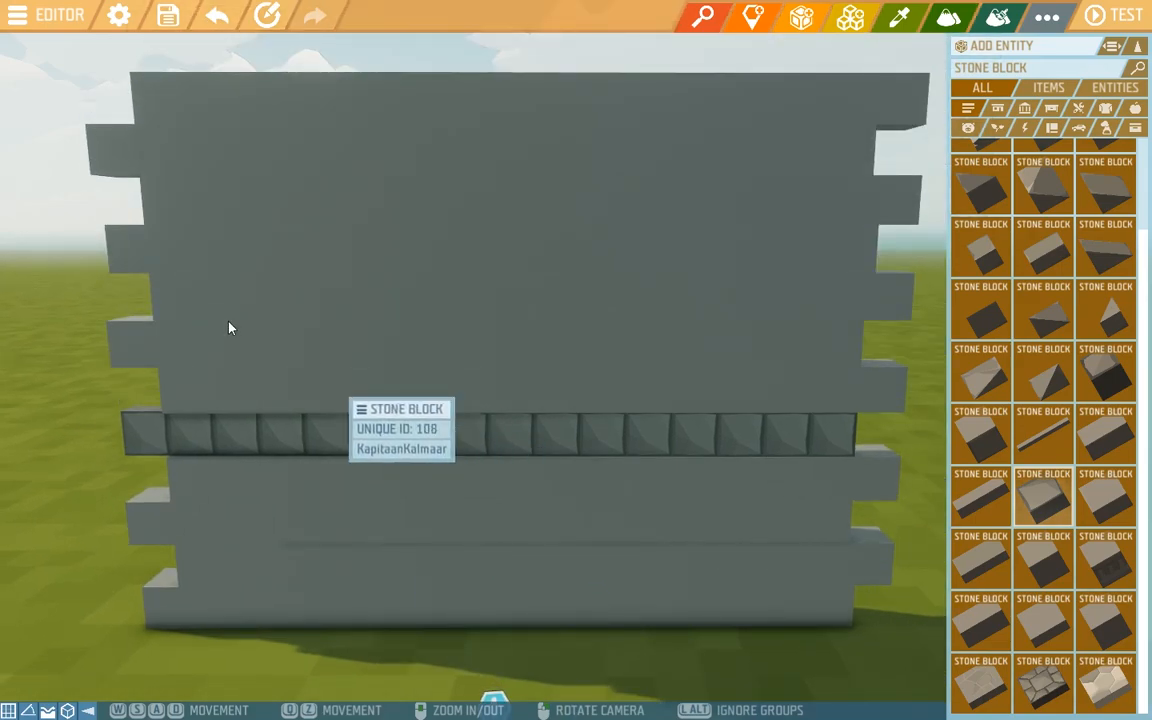
{"action": "mouse_move", "coordinate": [145, 250]}
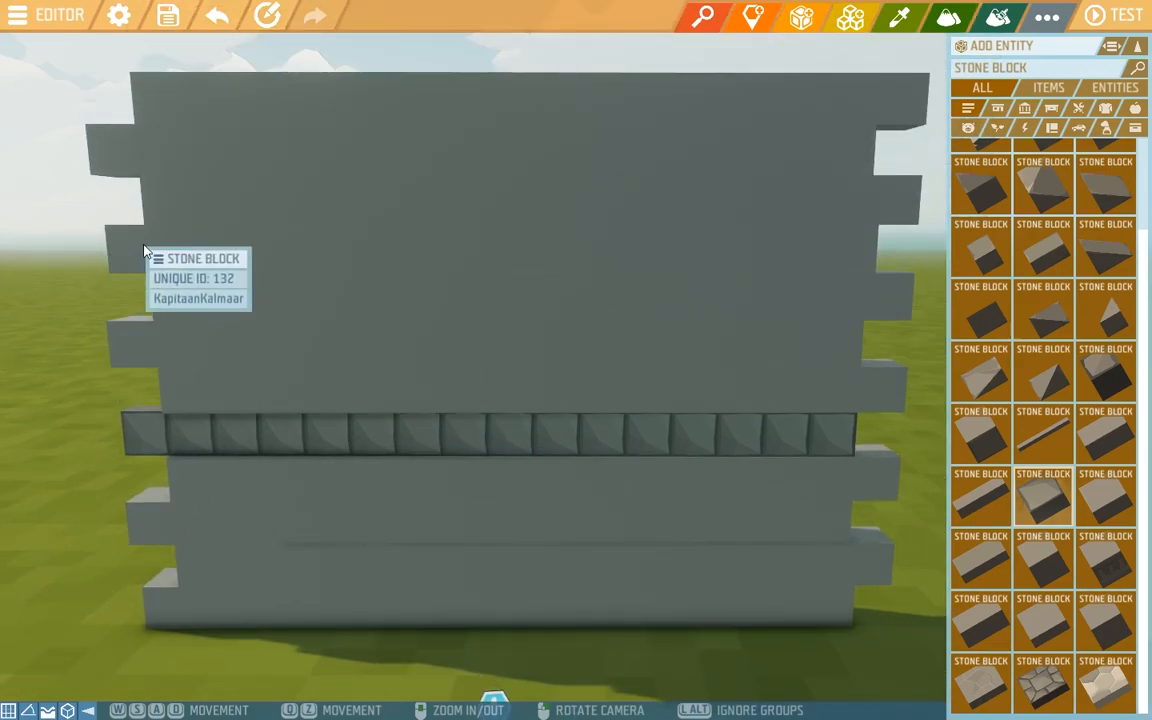
{"action": "mouse_move", "coordinate": [268, 255]}
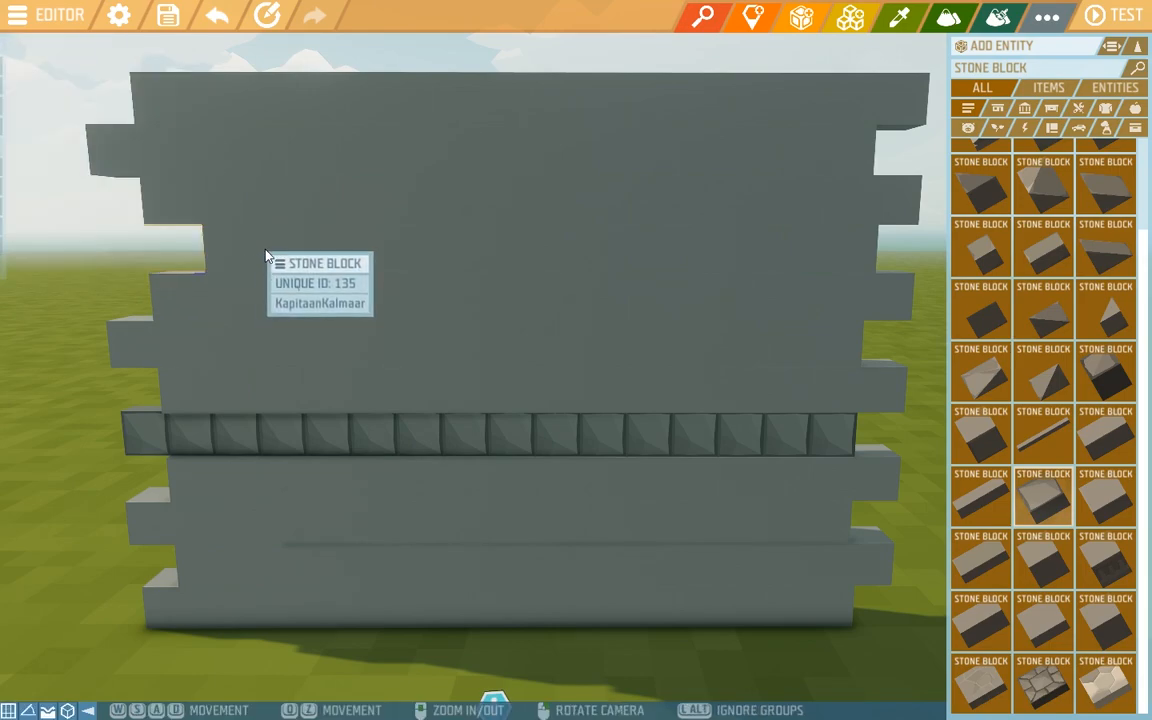
Step: Select the wall's top courses to lift them upward
{"action": "left_click", "coordinate": [540, 250]}
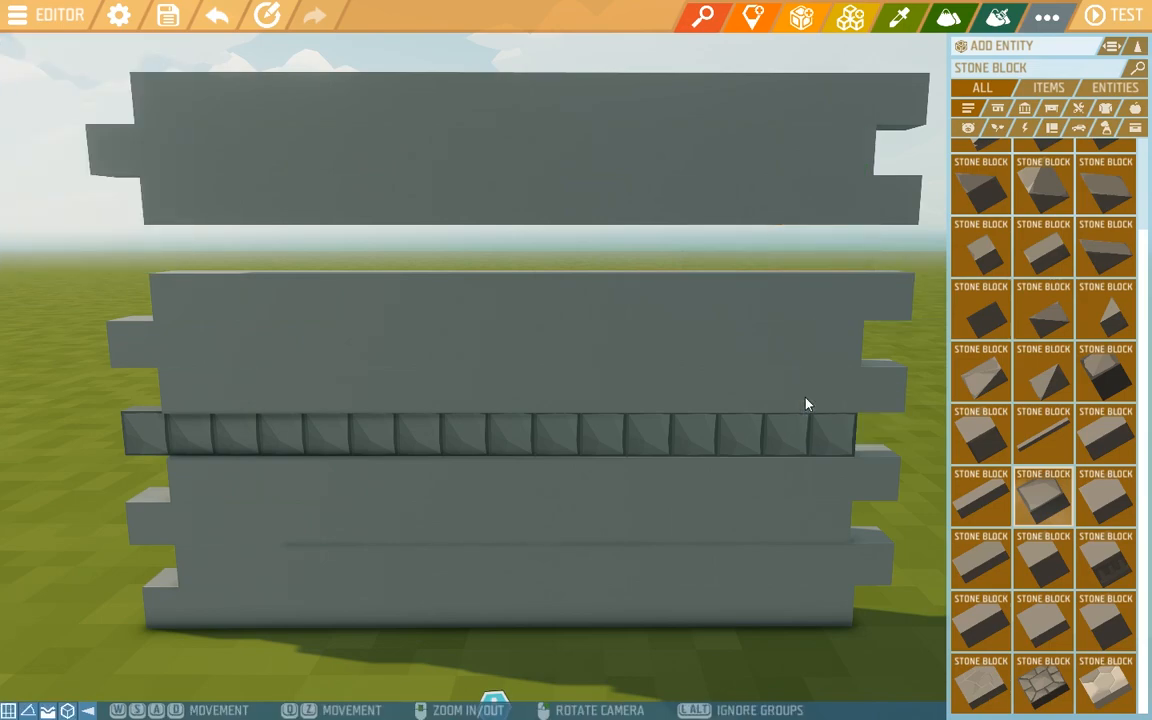
{"action": "mouse_move", "coordinate": [843, 447]}
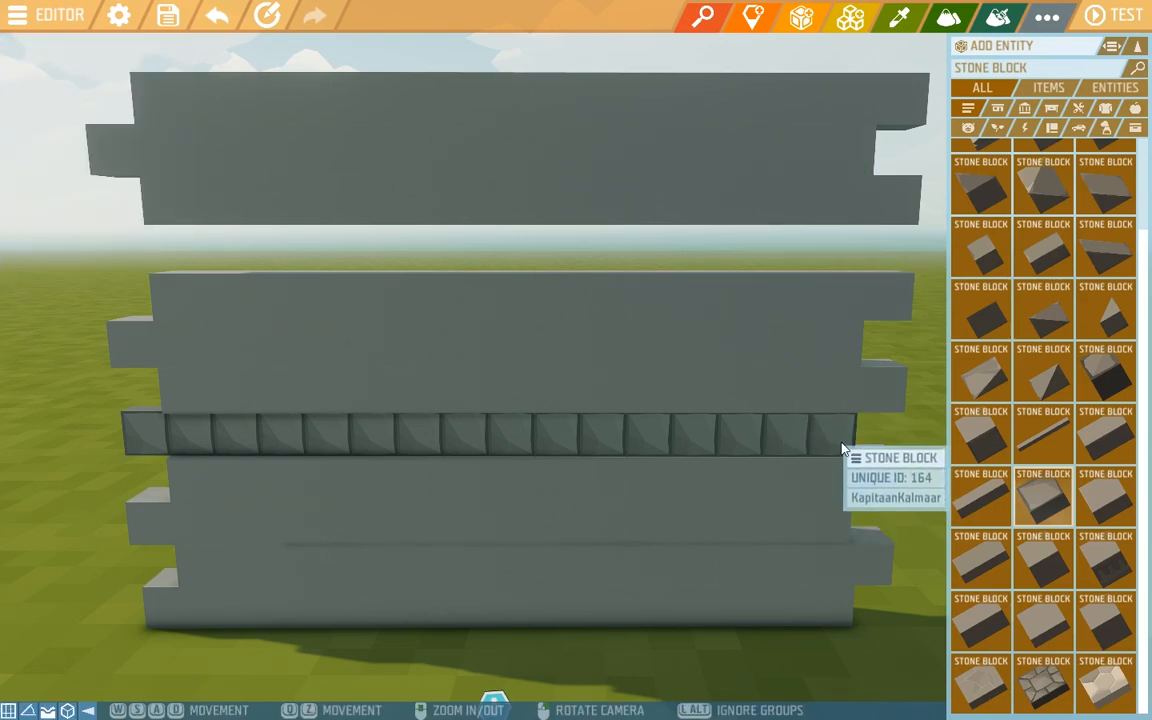